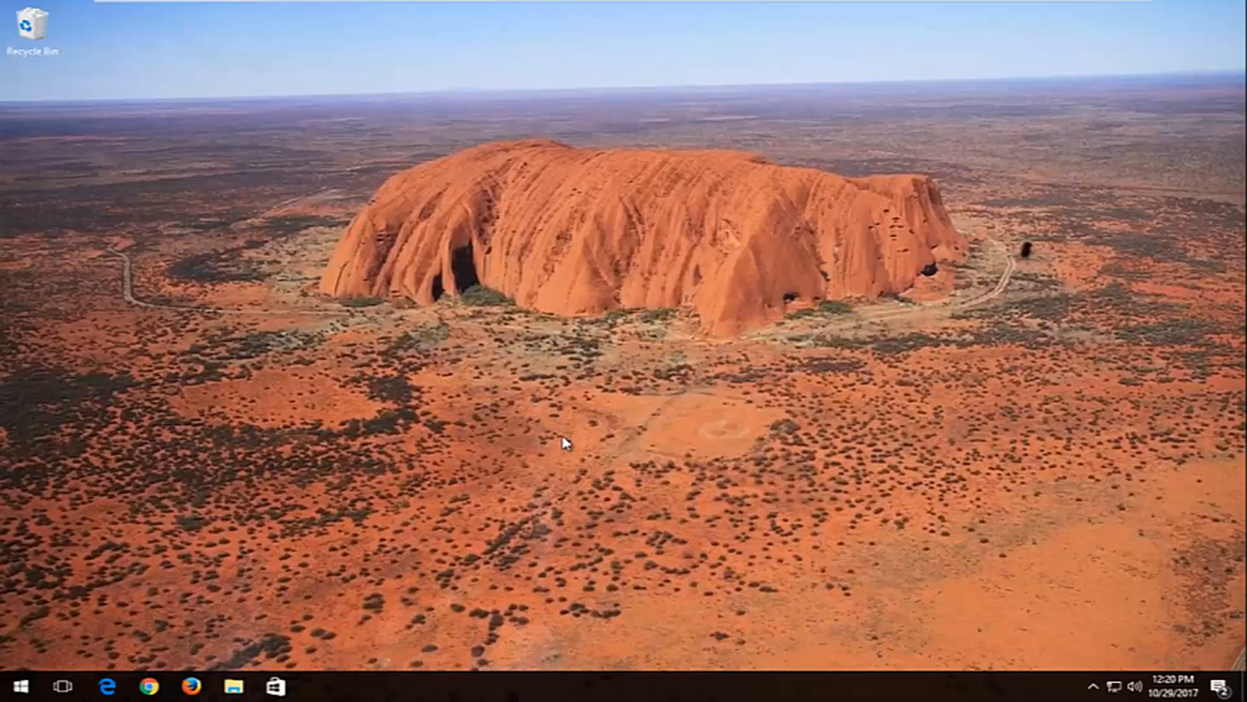
mouse_move(545, 437)
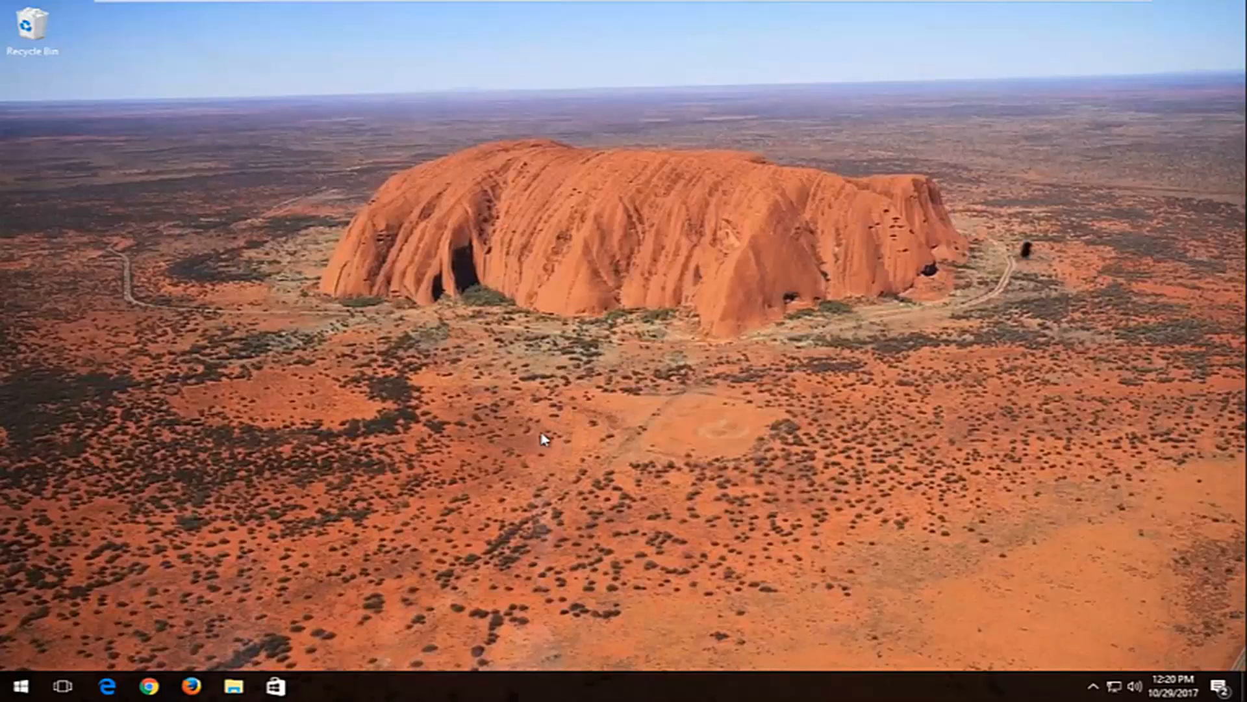
Step: Search the Start menu for 'computer' to bring up This PC
click(16, 686)
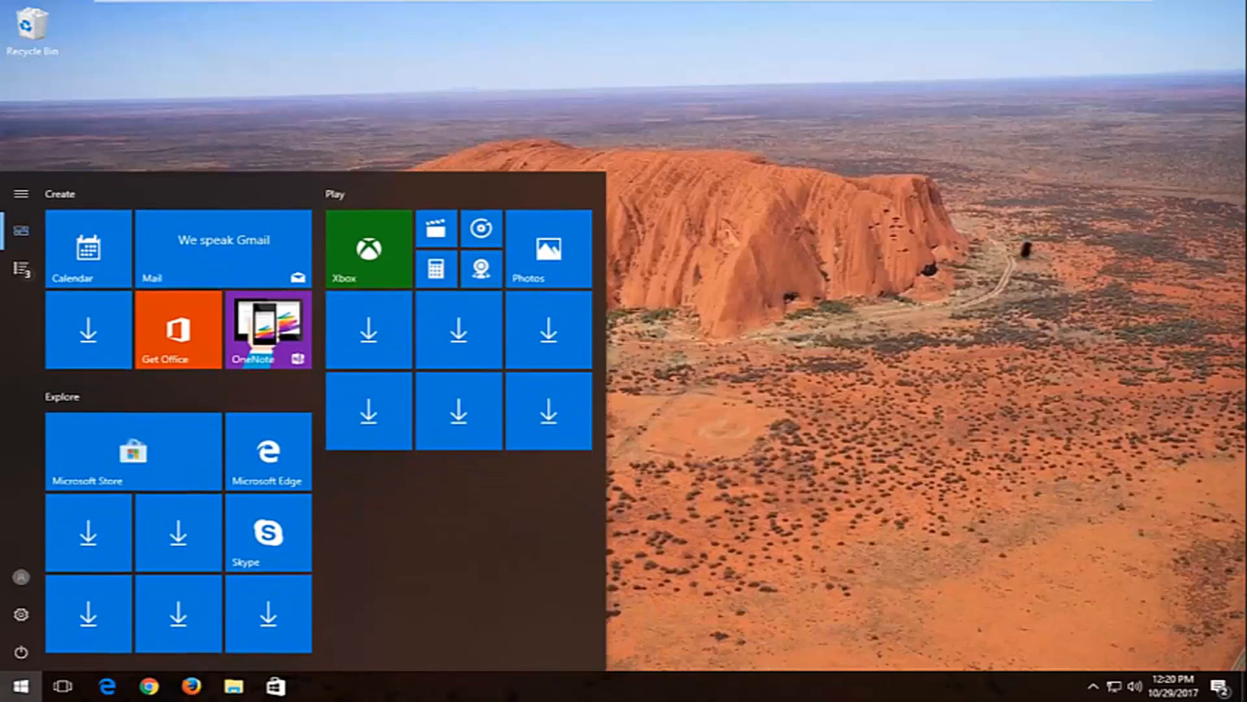
text(computer)
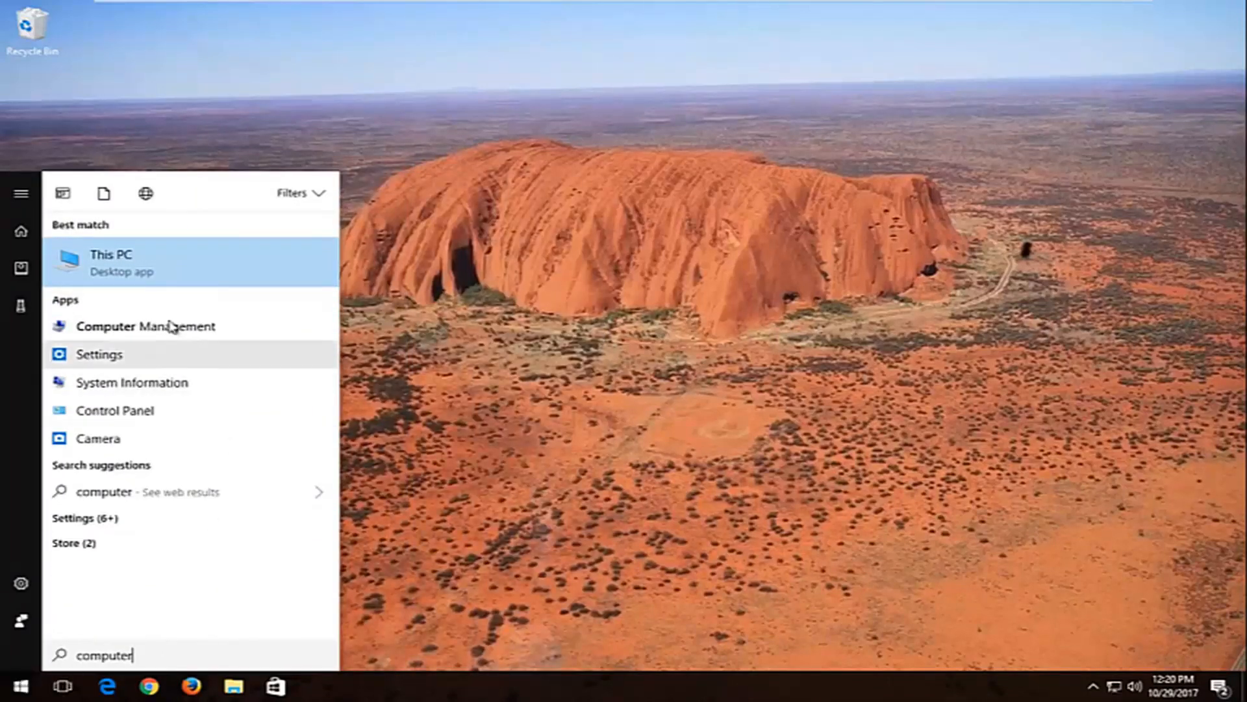
mouse_move(111, 262)
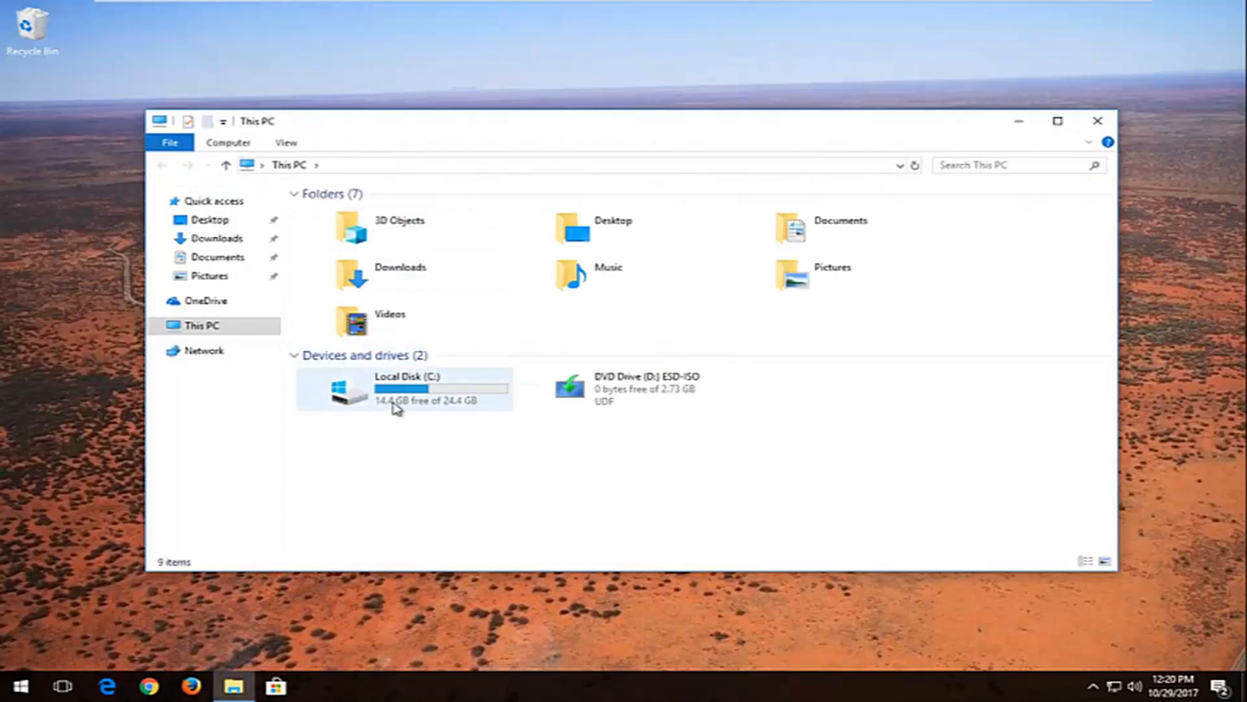
mouse_move(401, 405)
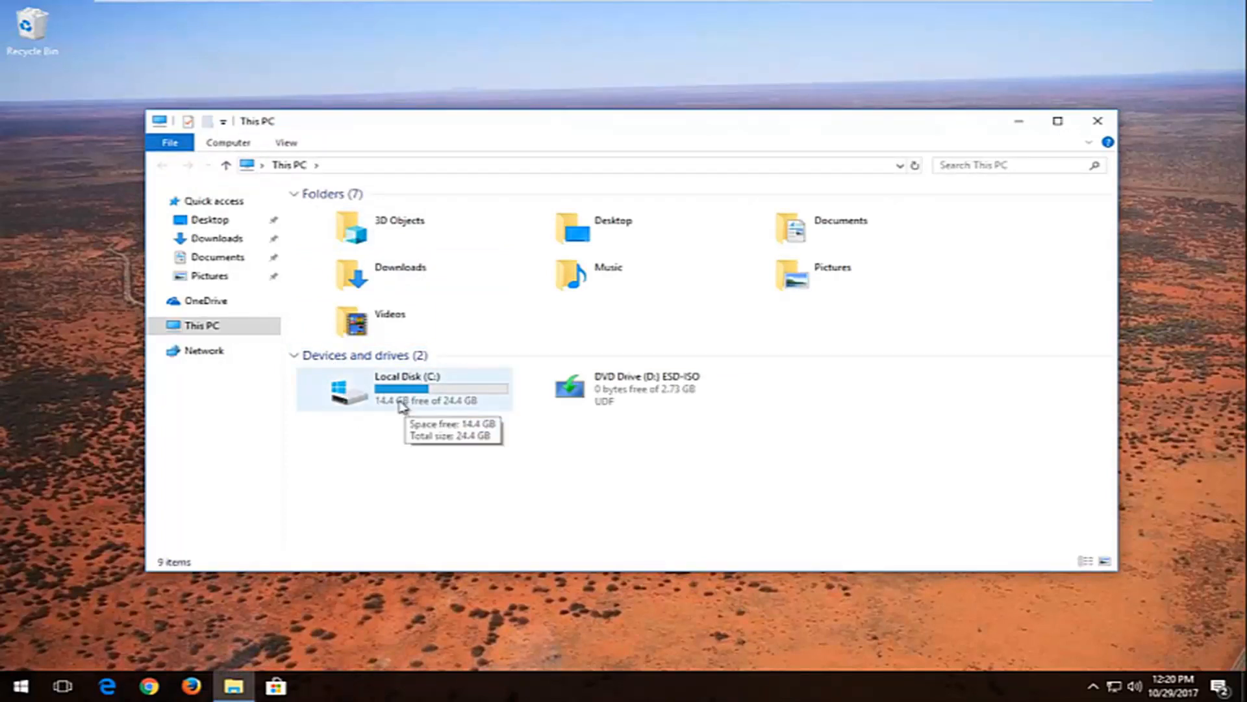
mouse_move(351, 394)
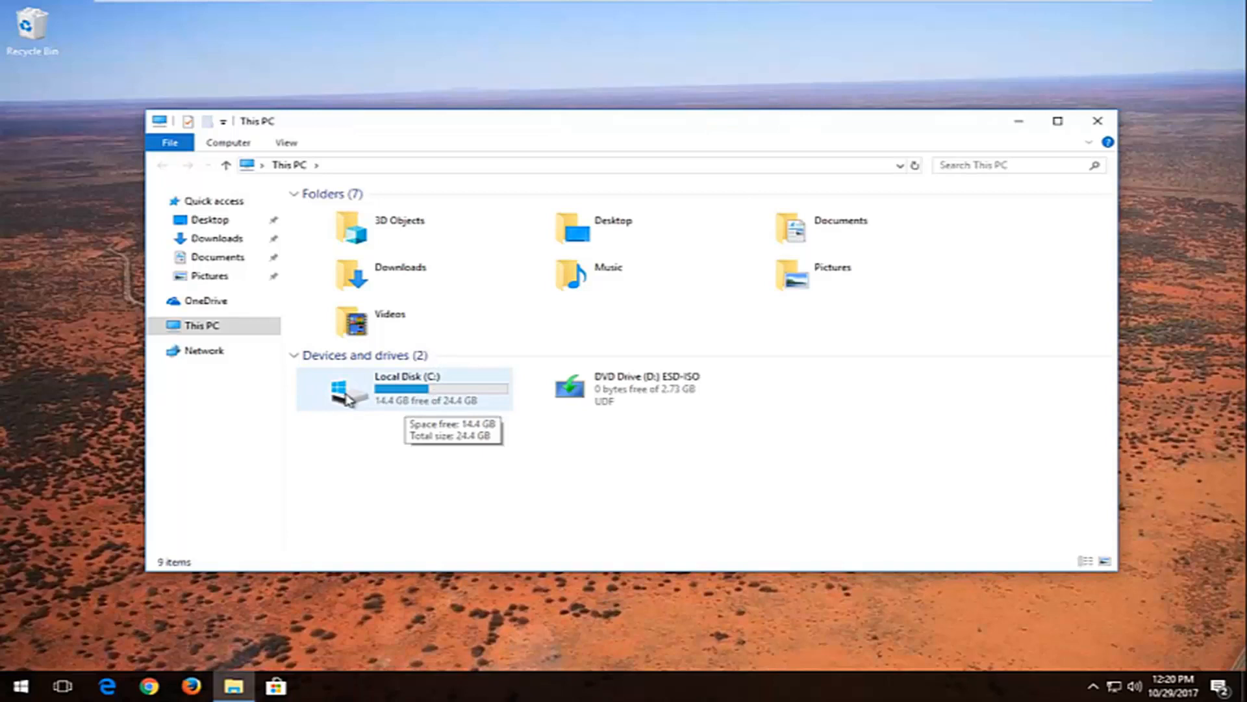
mouse_move(338, 393)
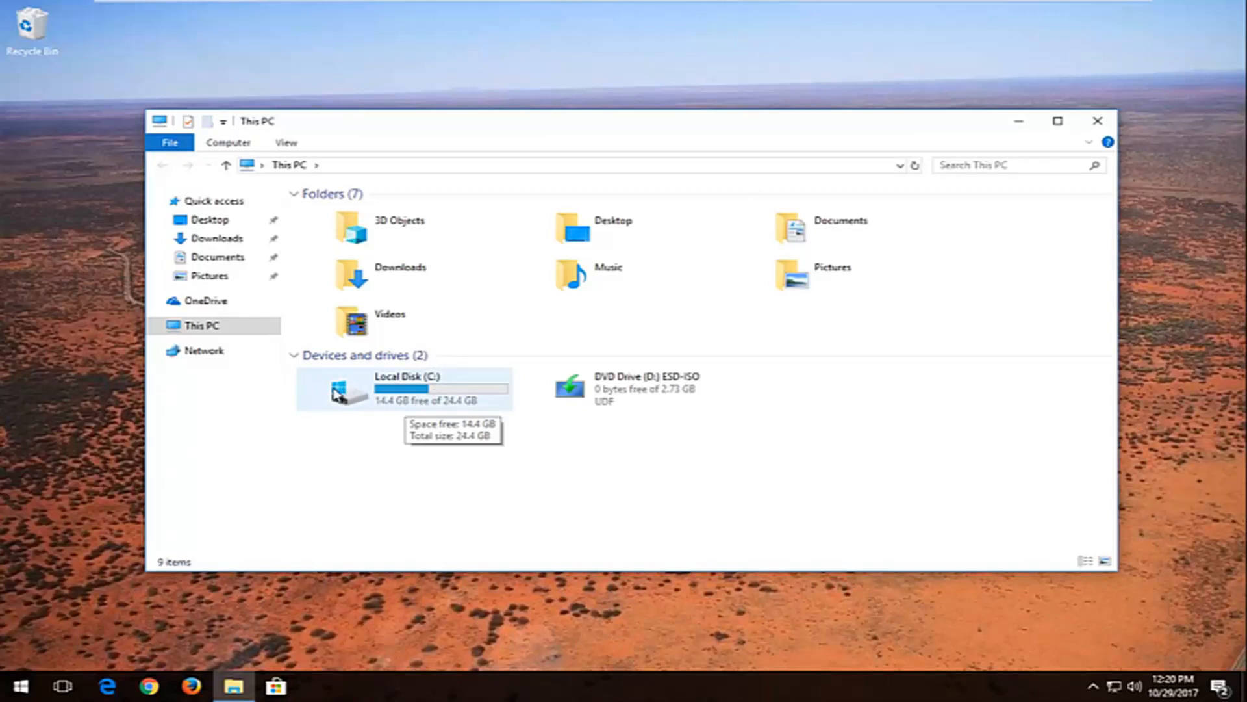
mouse_move(338, 394)
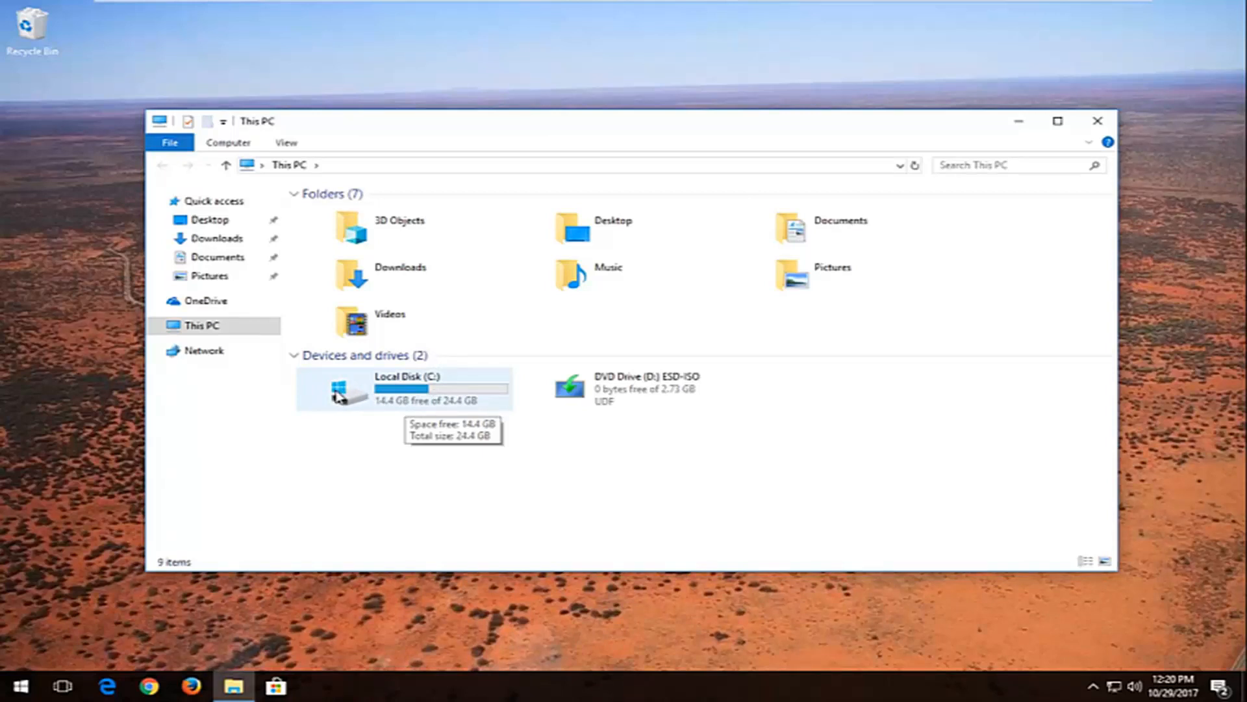
mouse_move(667, 471)
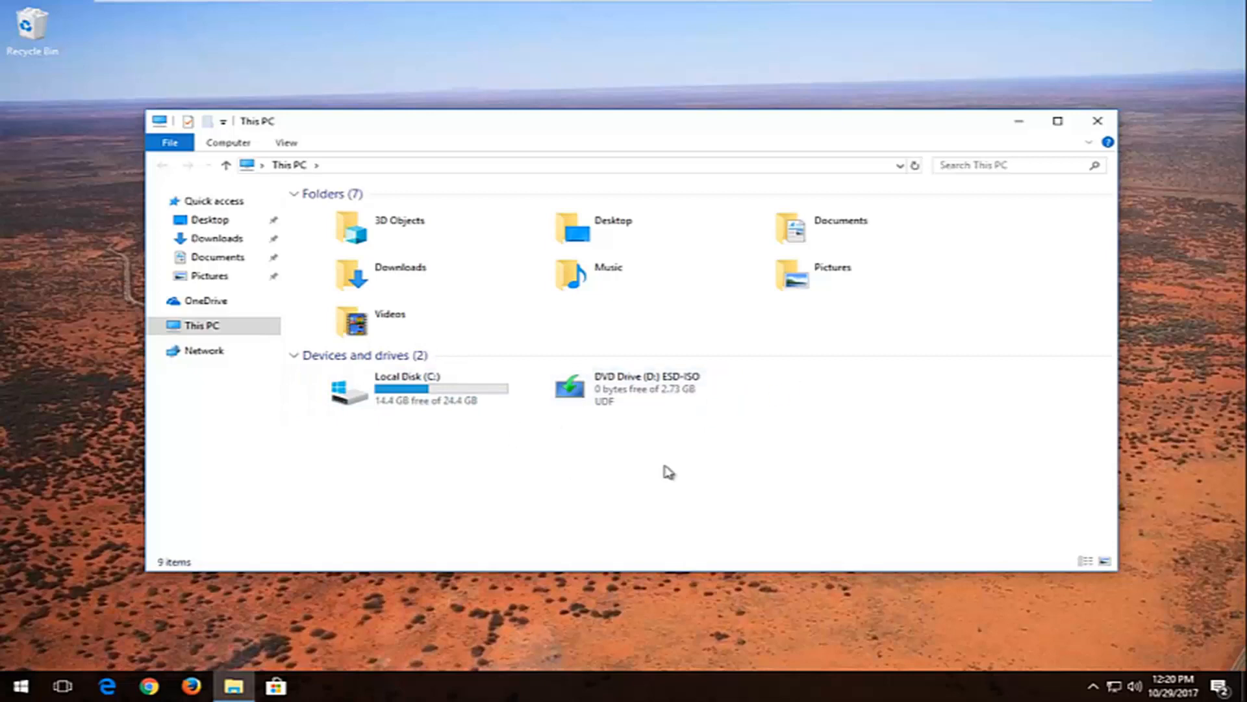
mouse_move(435, 389)
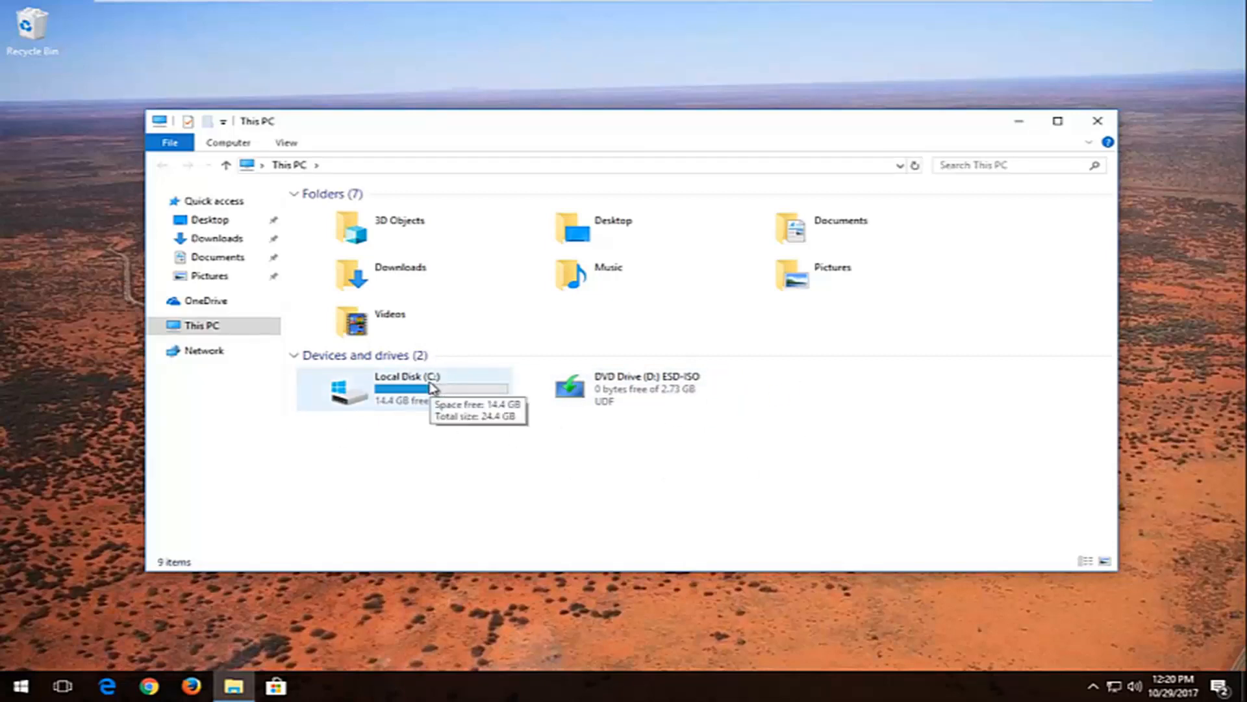
mouse_move(436, 388)
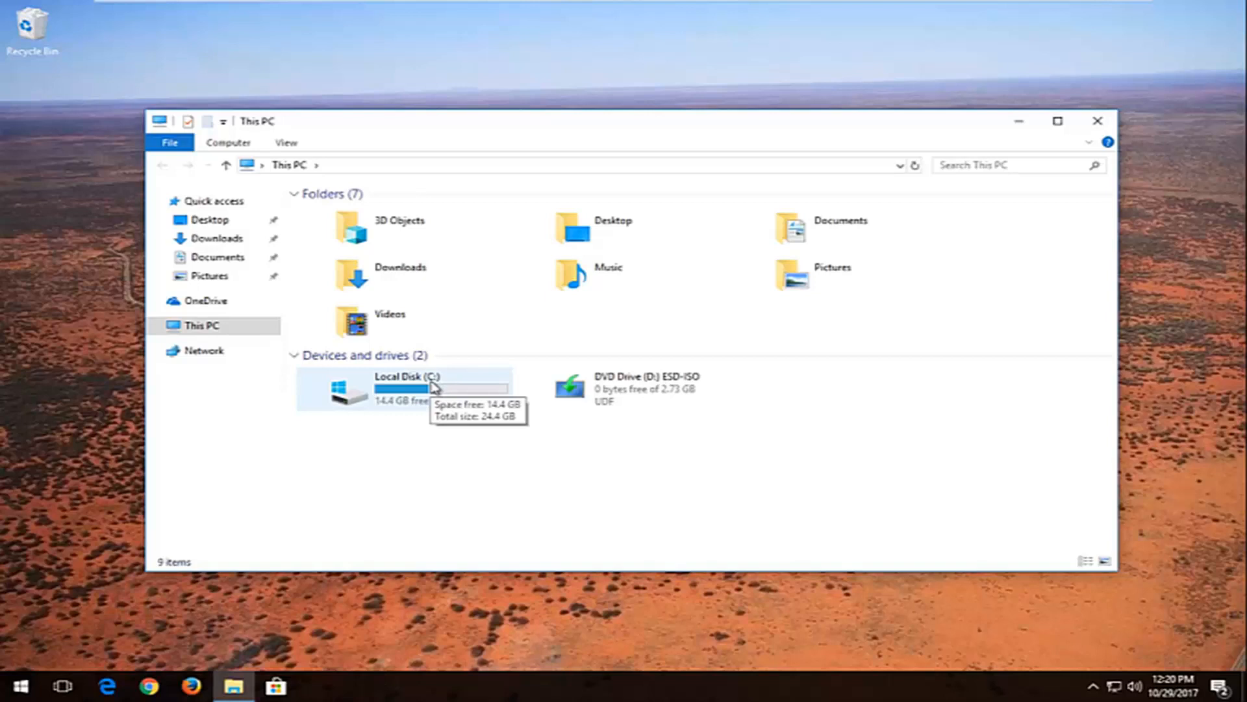
mouse_move(555, 408)
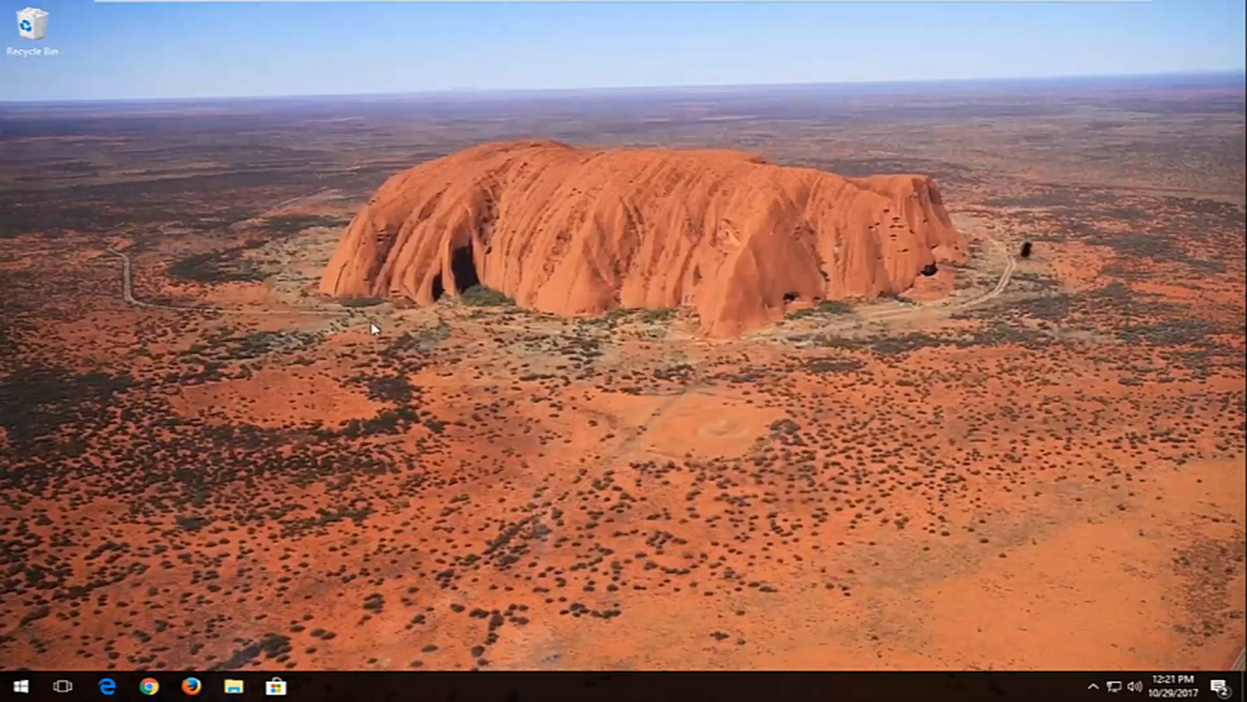
Step: Search the Start menu for 'command prompt' and run it as administrator
click(15, 684)
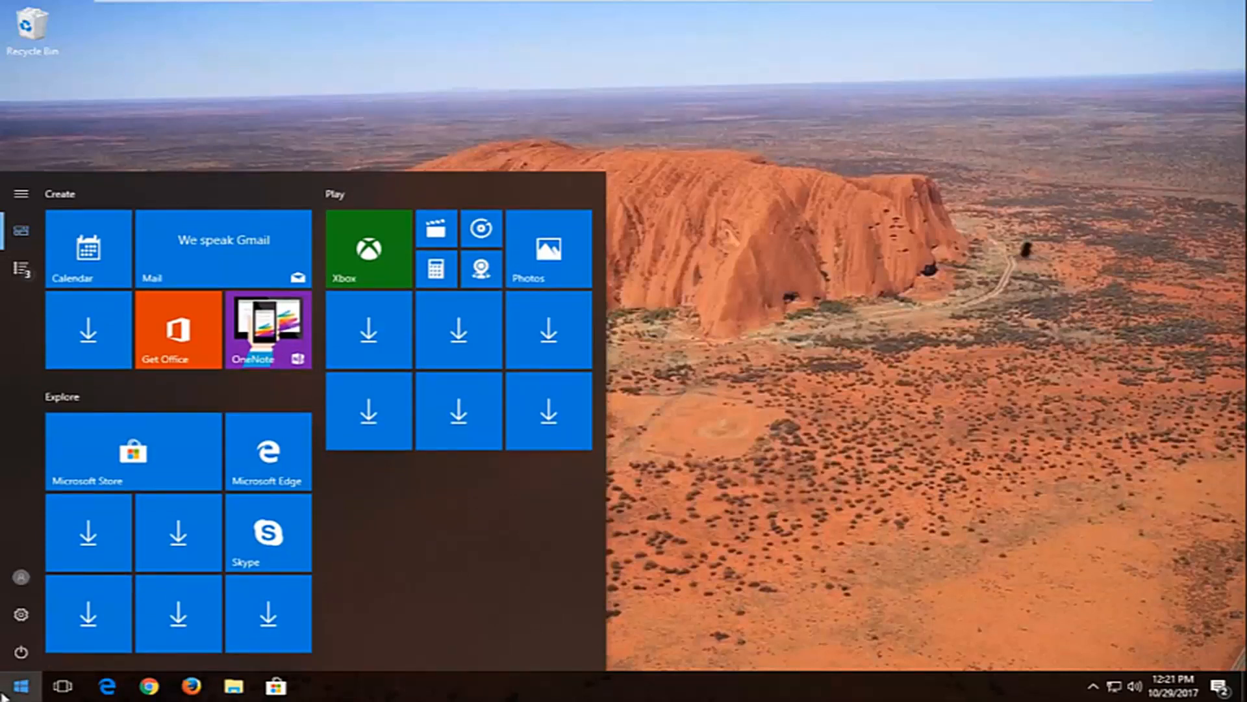
text(command prompt)
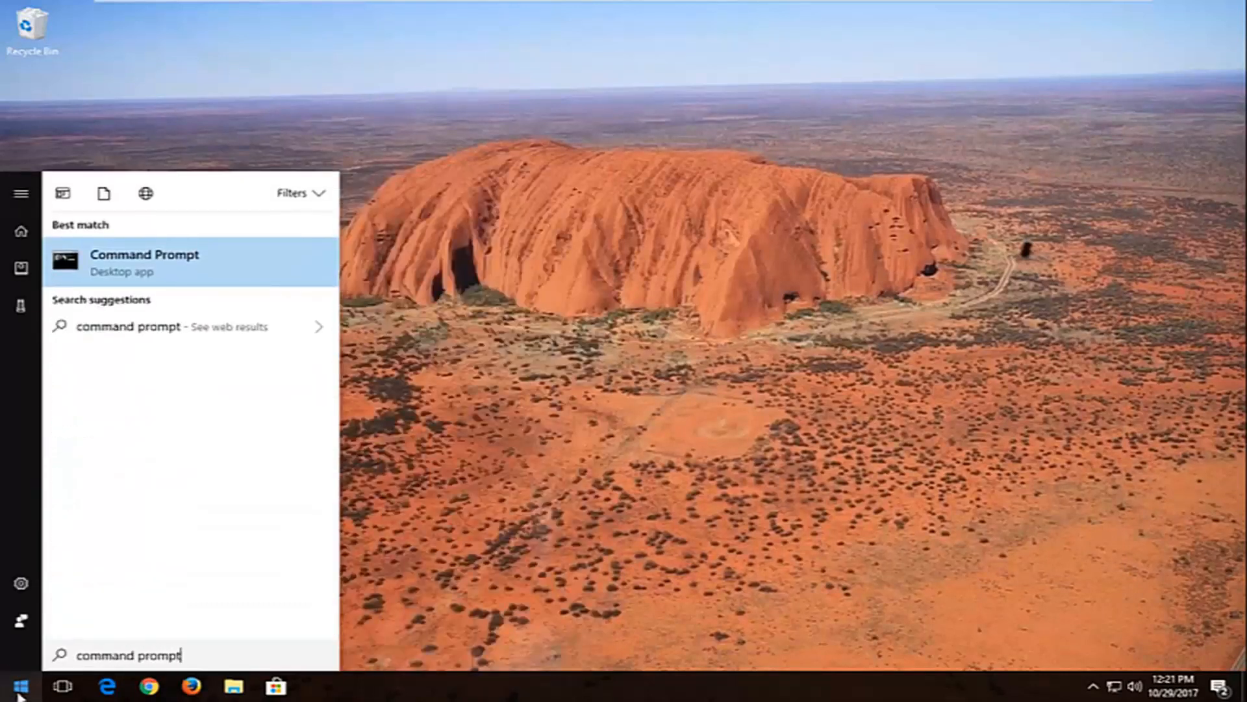
mouse_move(181, 277)
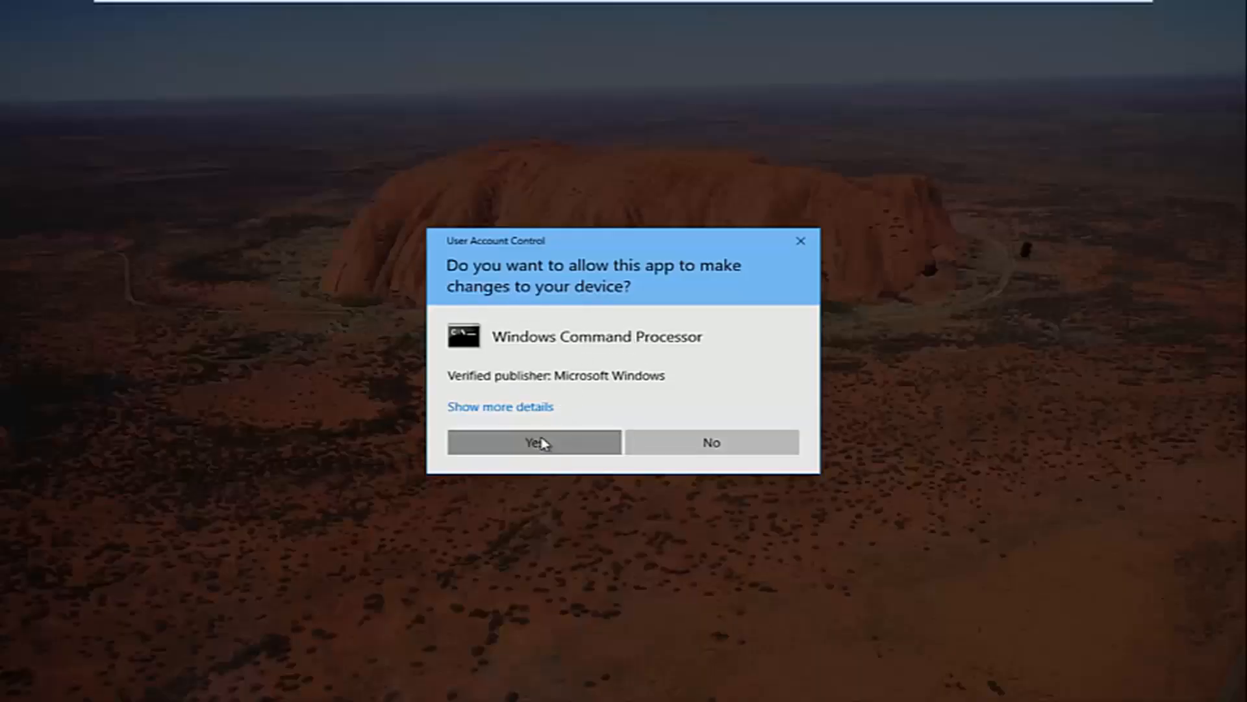
click(533, 442)
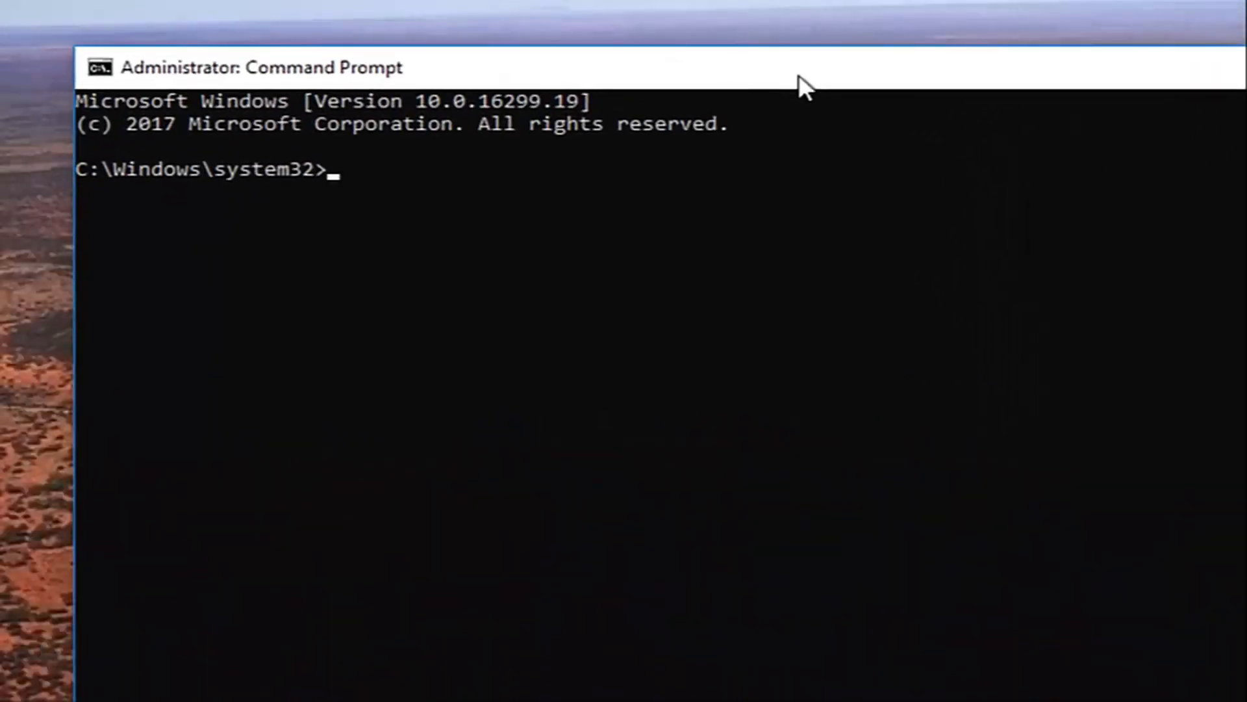
Step: Run 'chkdsk C: /f' in the administrator Command Prompt
text(chk)
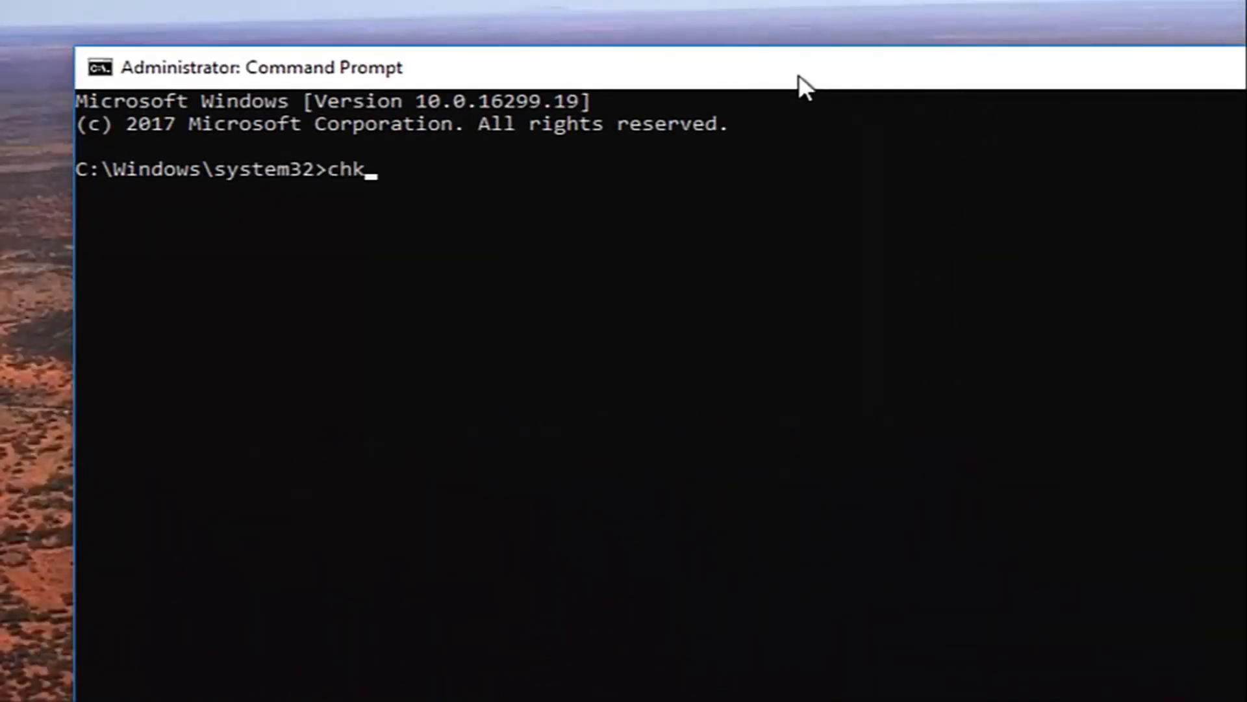
text(dsk)
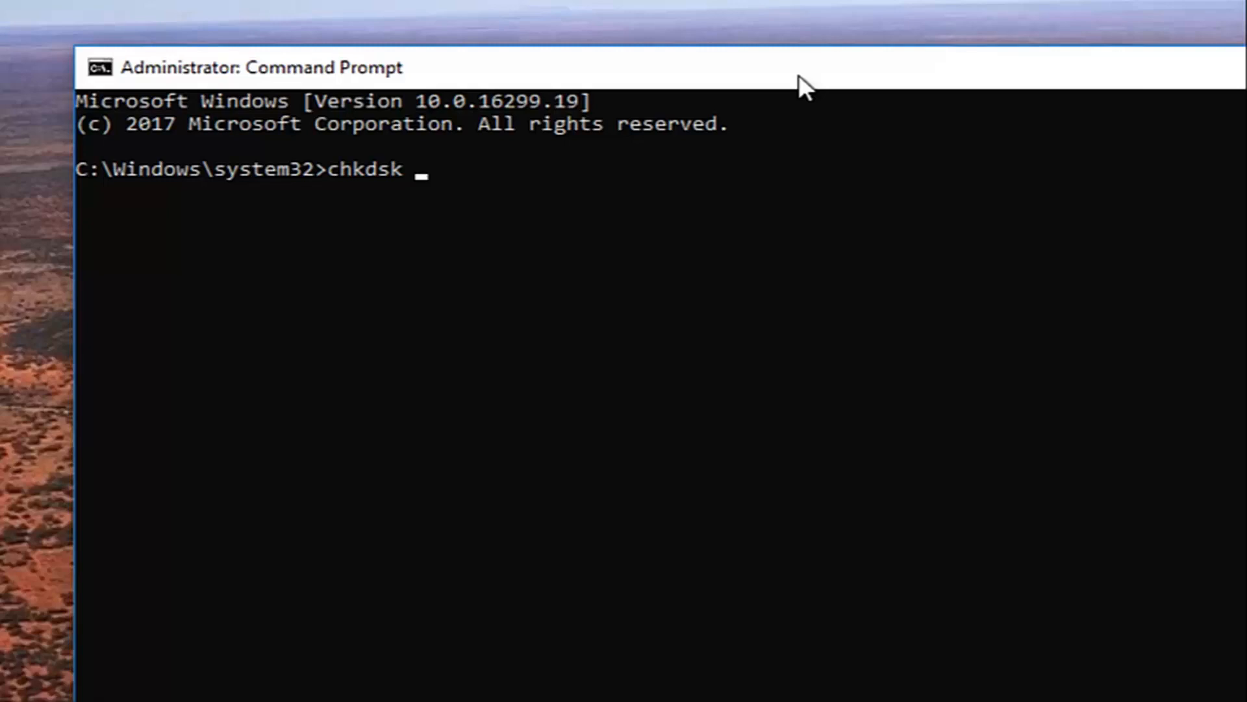
text(C)
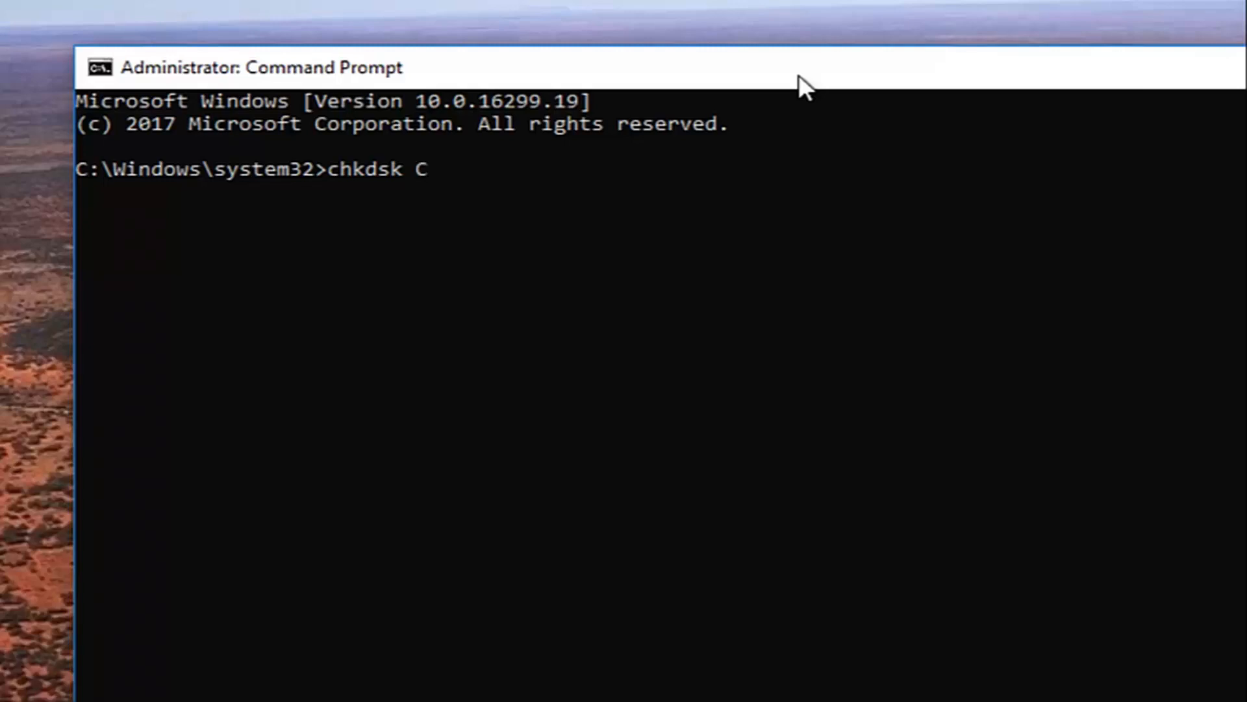
text(:)
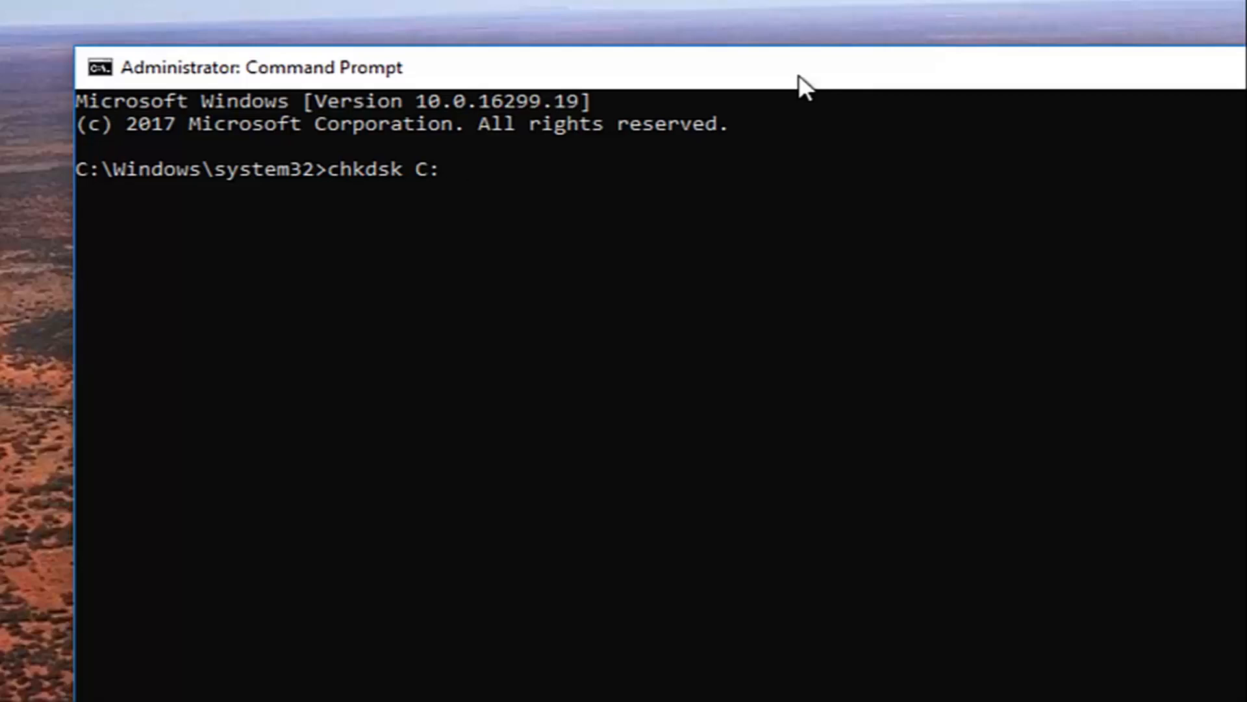
text(/f)
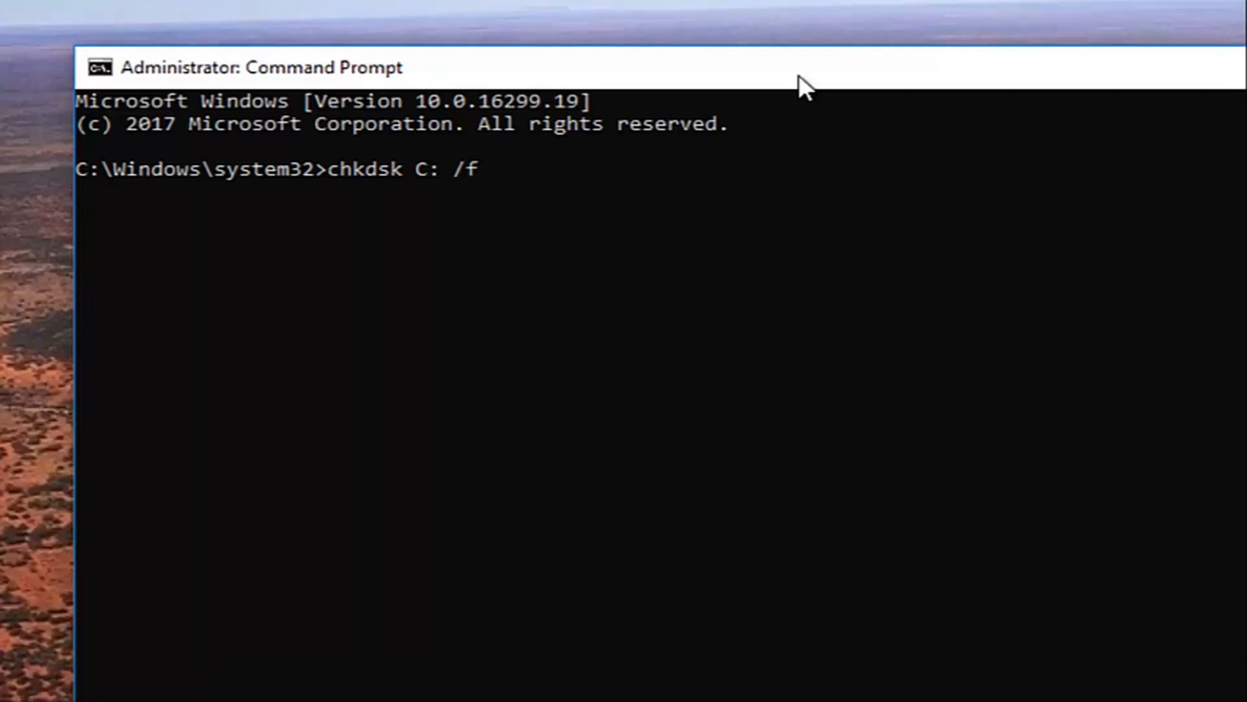
mouse_move(822, 192)
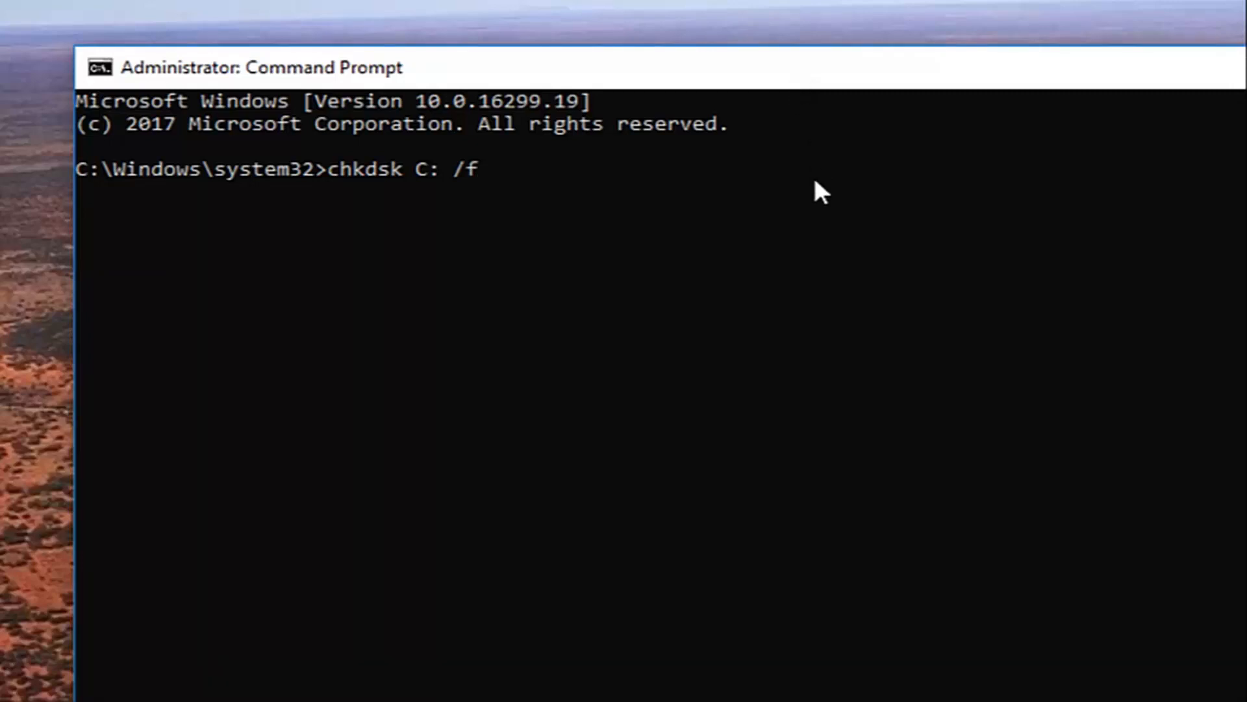
key(Return)
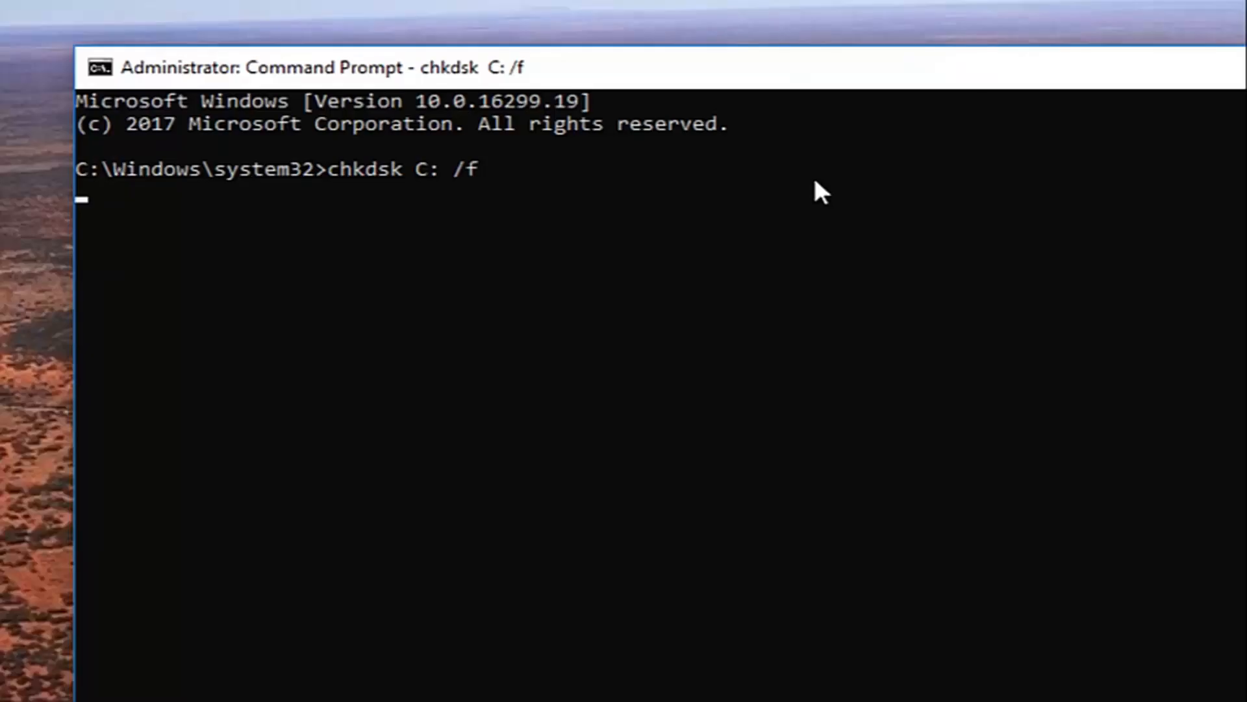
Step: Answer 'y' to schedule the C: volume check for the next restart
key(Return)
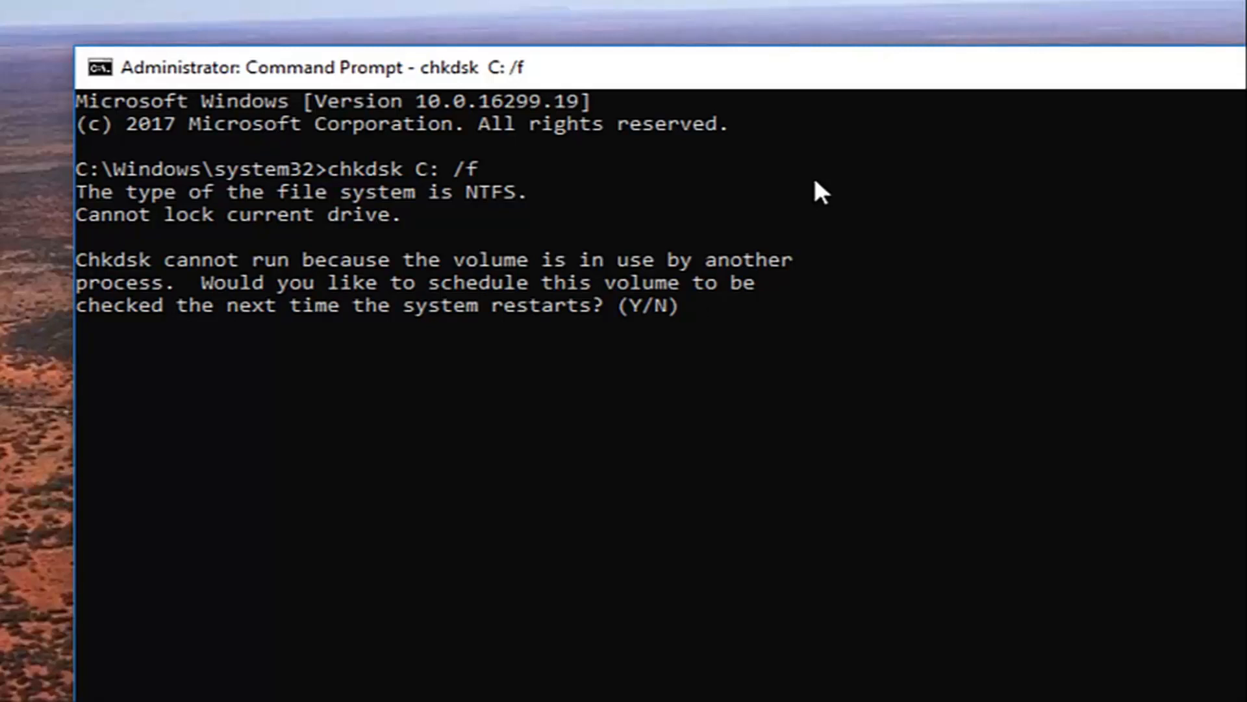
text(y)
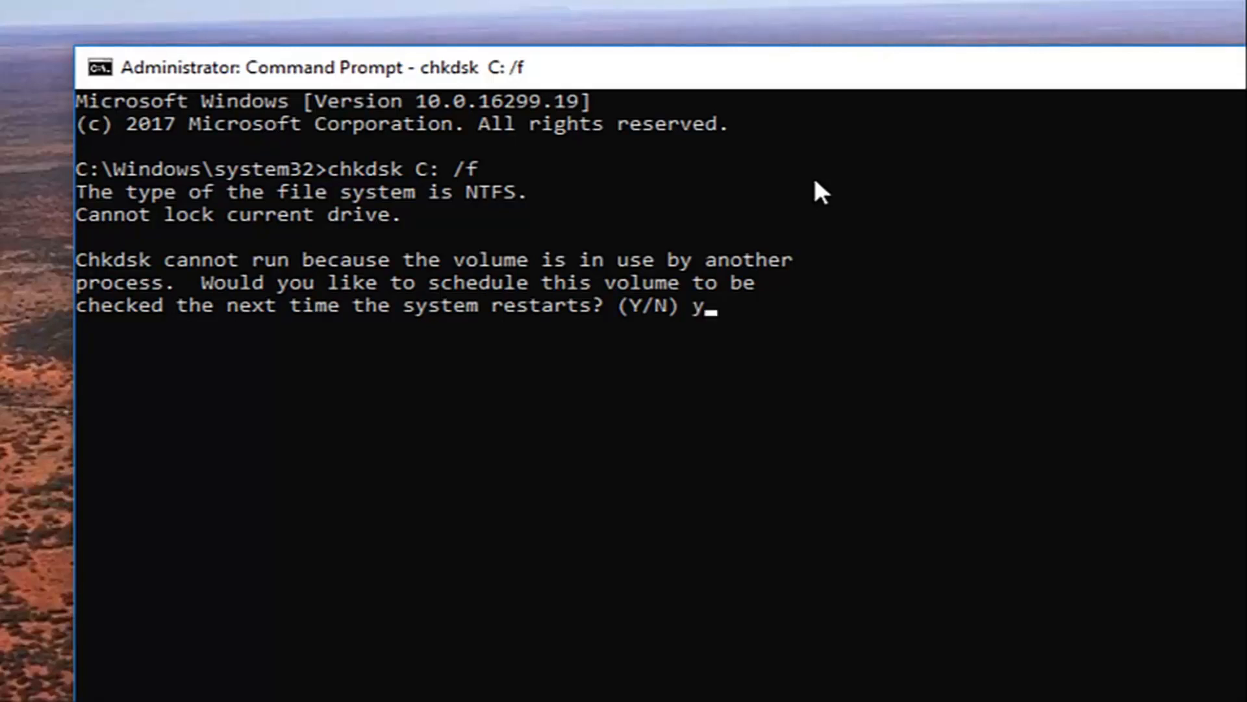
key(Return)
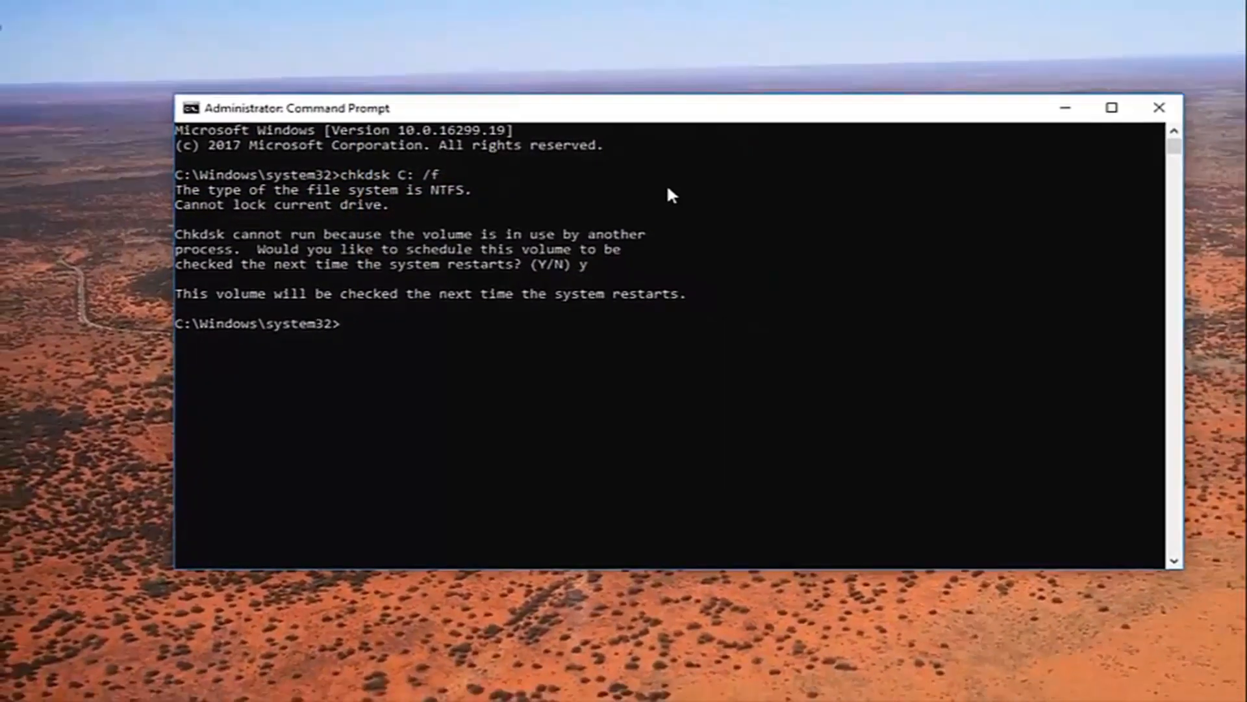
Step: Close the administrator Command Prompt window
click(1159, 108)
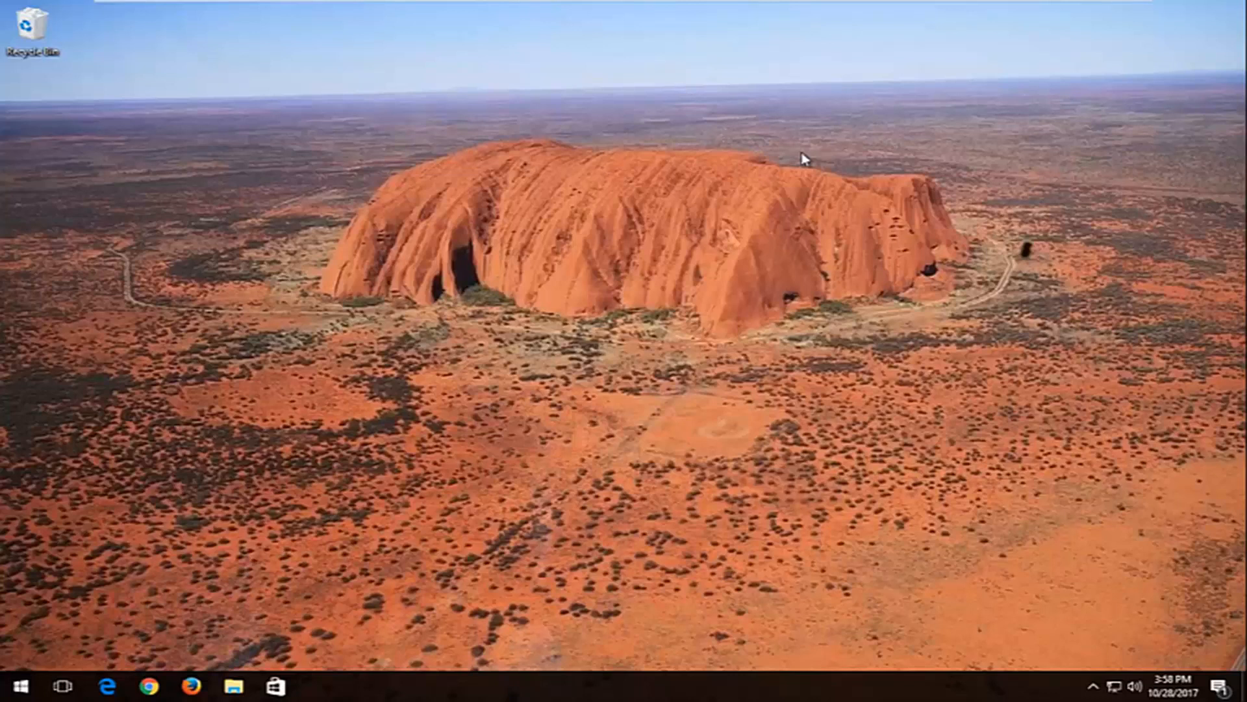
mouse_move(507, 471)
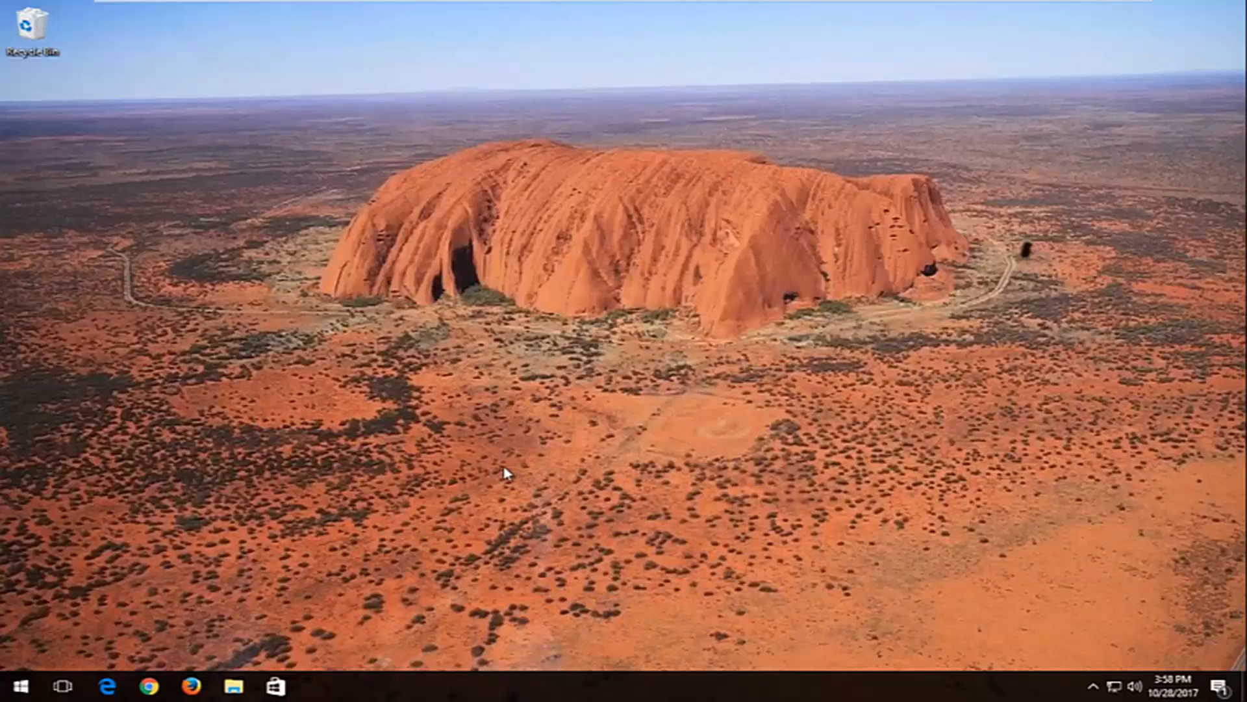